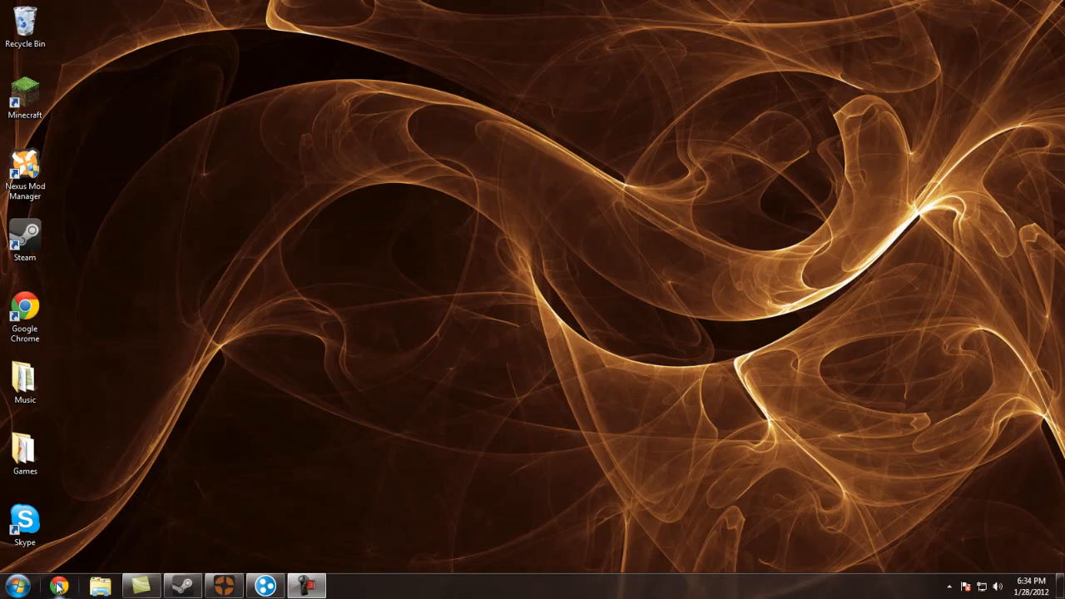
# - Download the free unmanaged Hamachi client and dismiss the Conditions of Use reminder
pyautogui.click(59, 587)
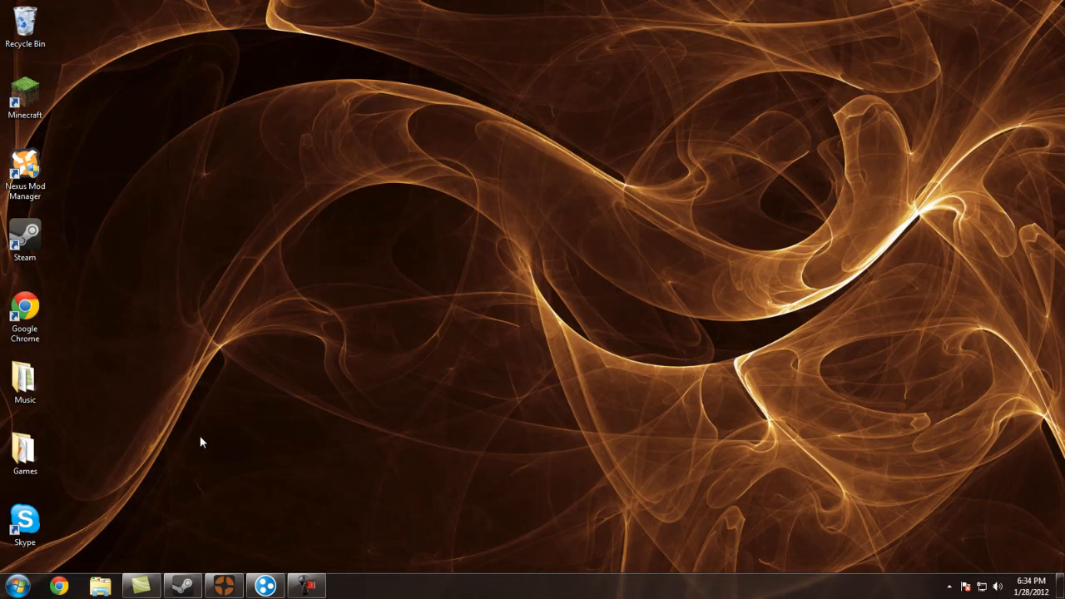
pyautogui.click(58, 587)
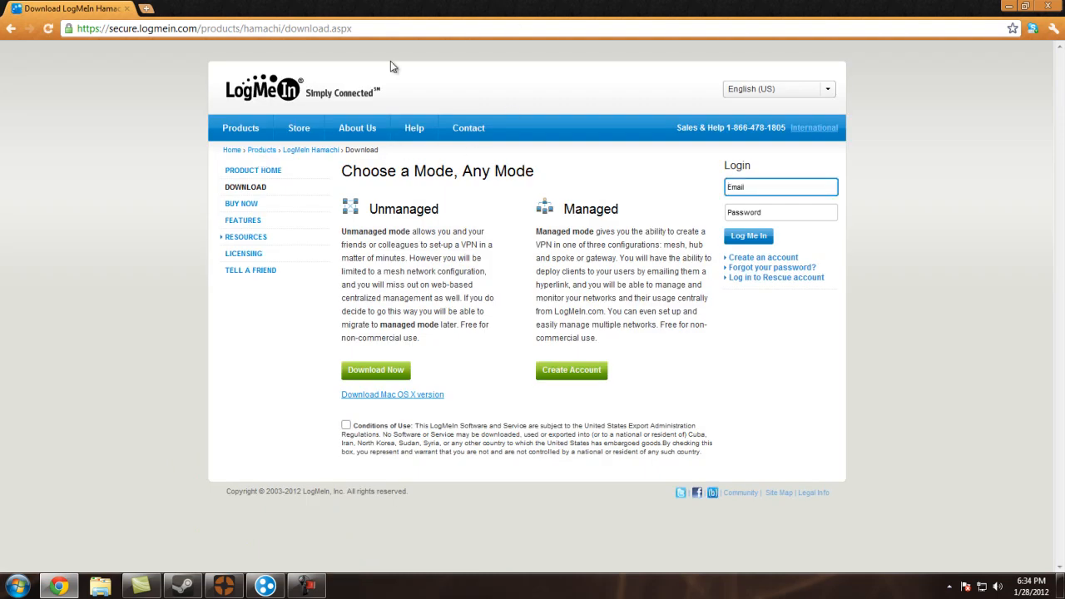
pyautogui.moveTo(392, 395)
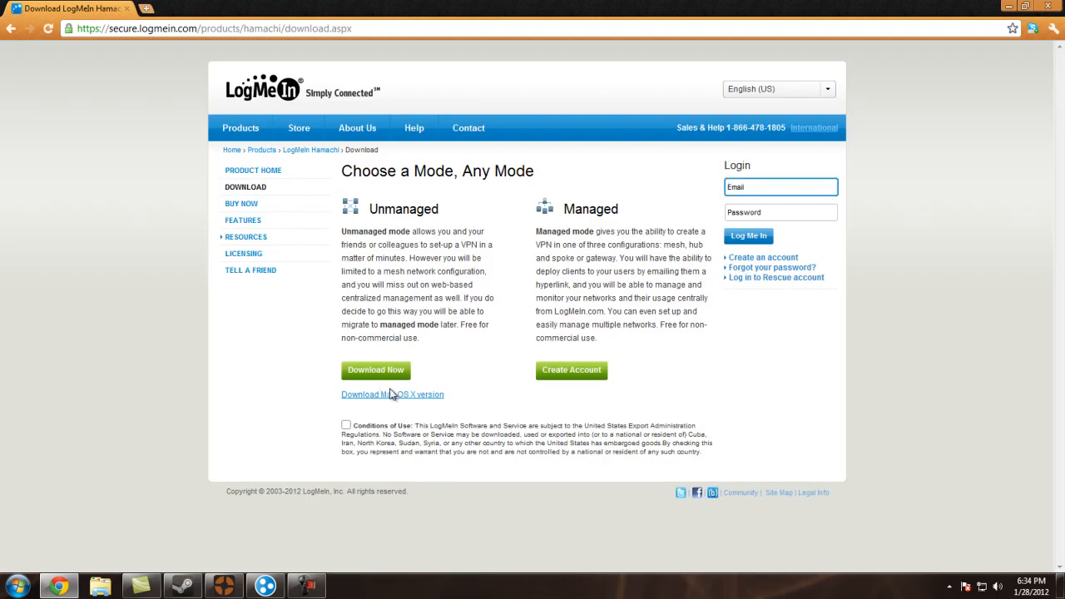
pyautogui.moveTo(416, 256)
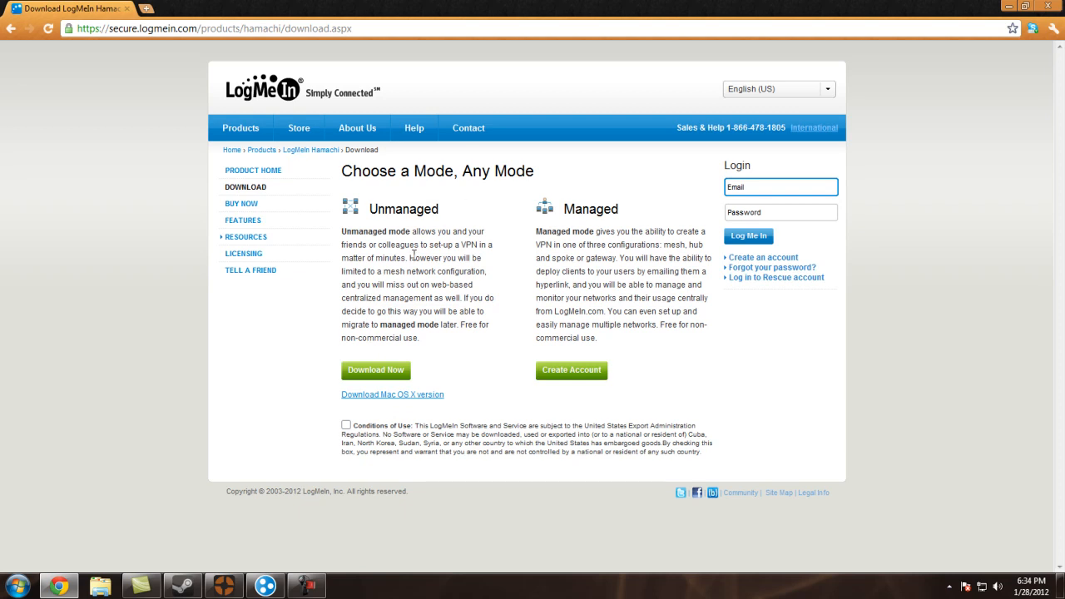
pyautogui.click(376, 370)
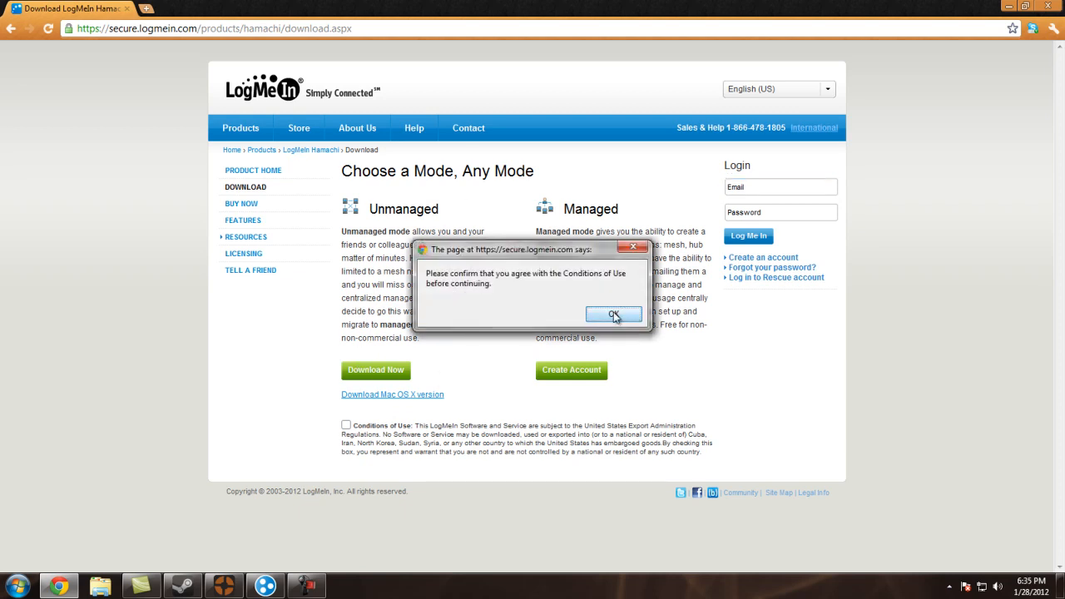
pyautogui.click(614, 316)
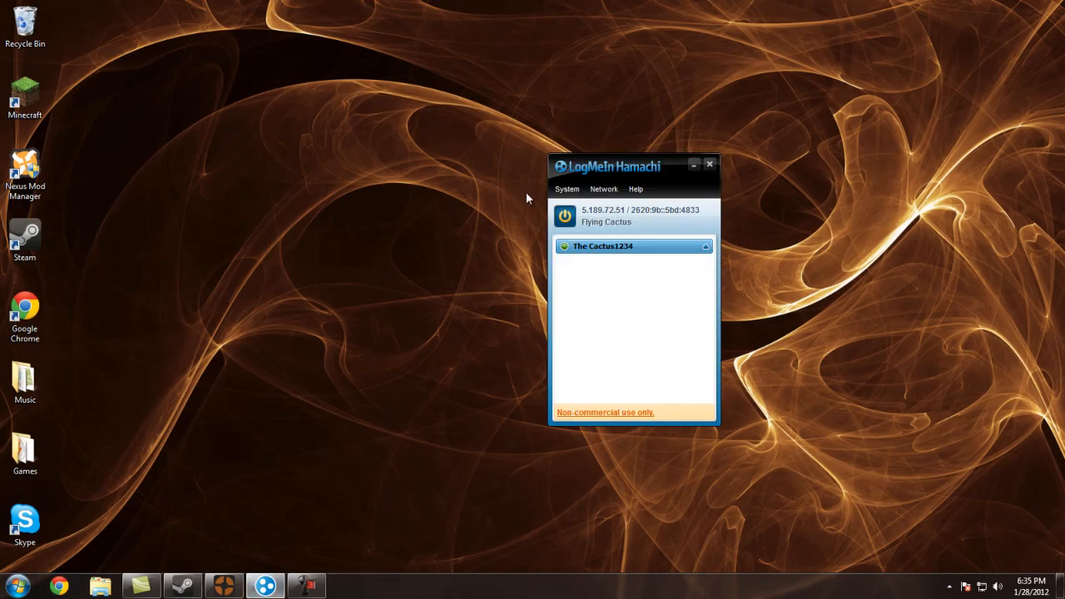
# - Nudge the Hamachi window into place, check its online status, then minimize it
pyautogui.moveTo(633, 165); pyautogui.dragTo(587, 180)
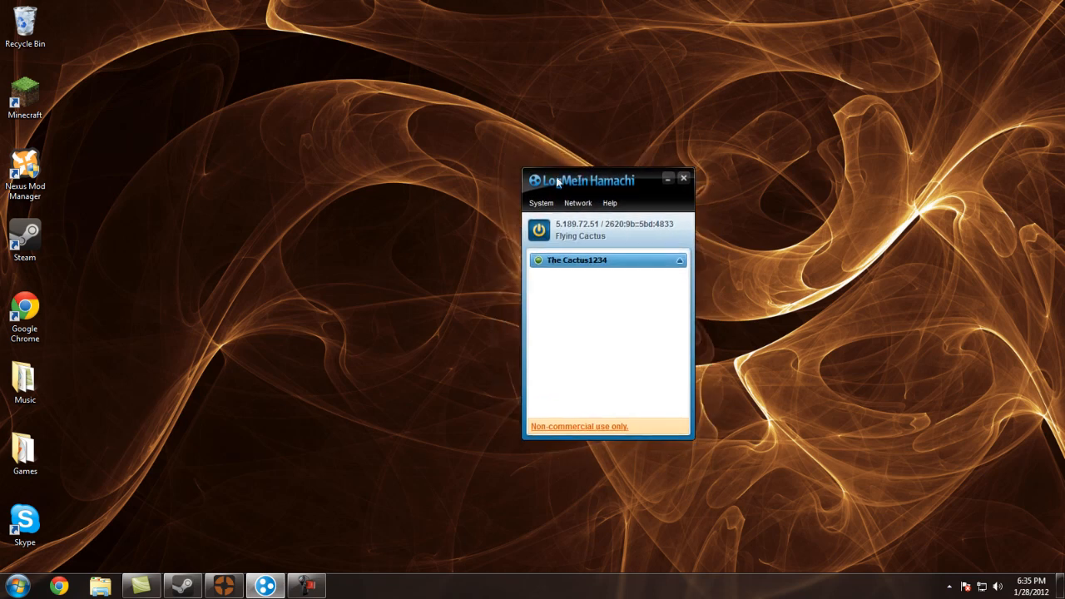
pyautogui.moveTo(658, 229)
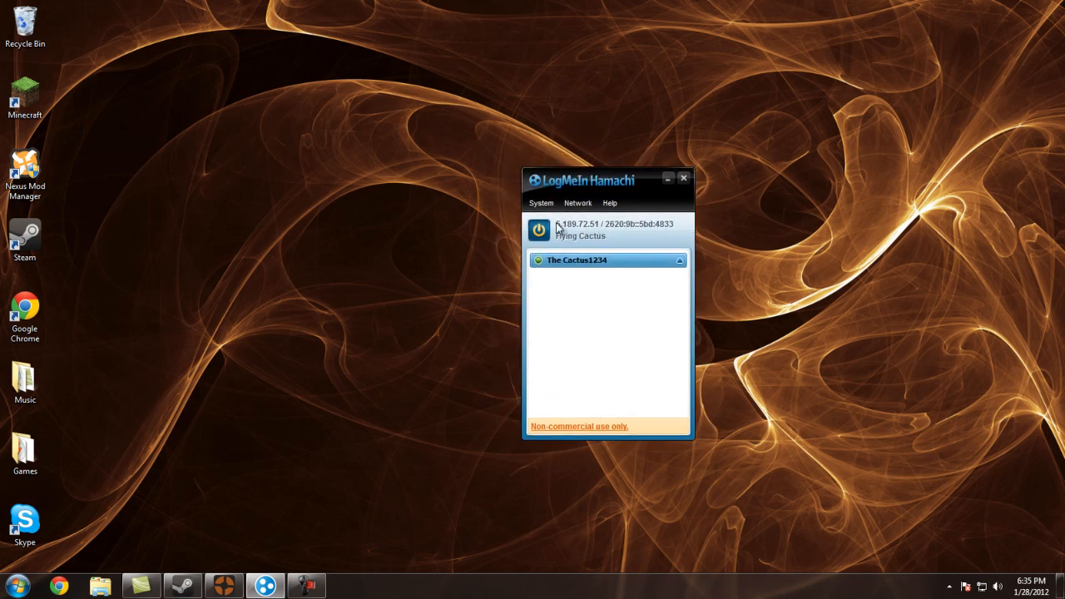
pyautogui.click(684, 178)
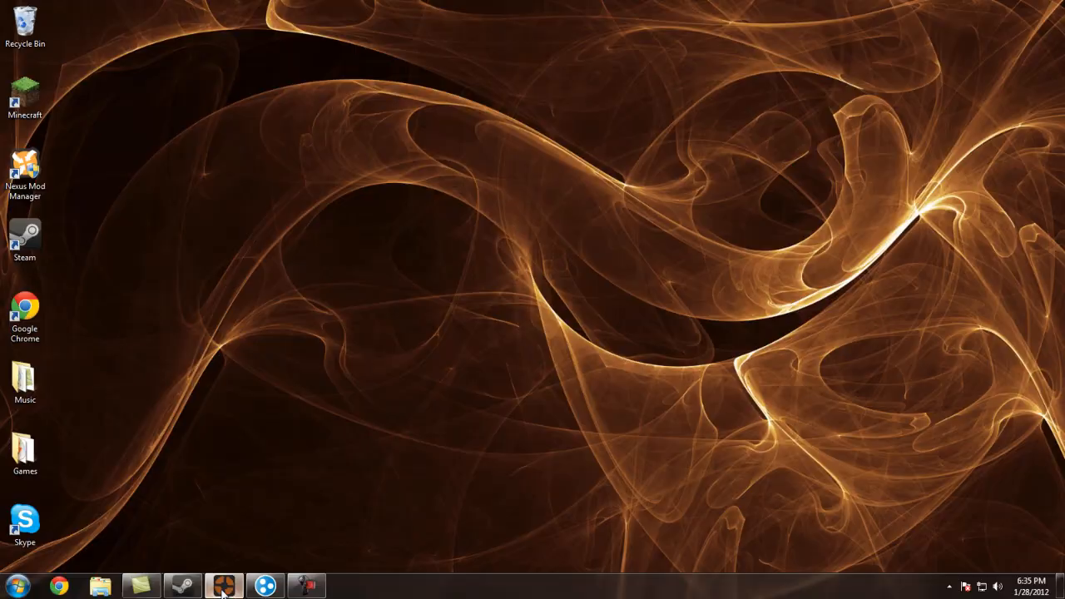
# - In Create Server, choose a map, leave the password blank, and start the server
pyautogui.click(224, 586)
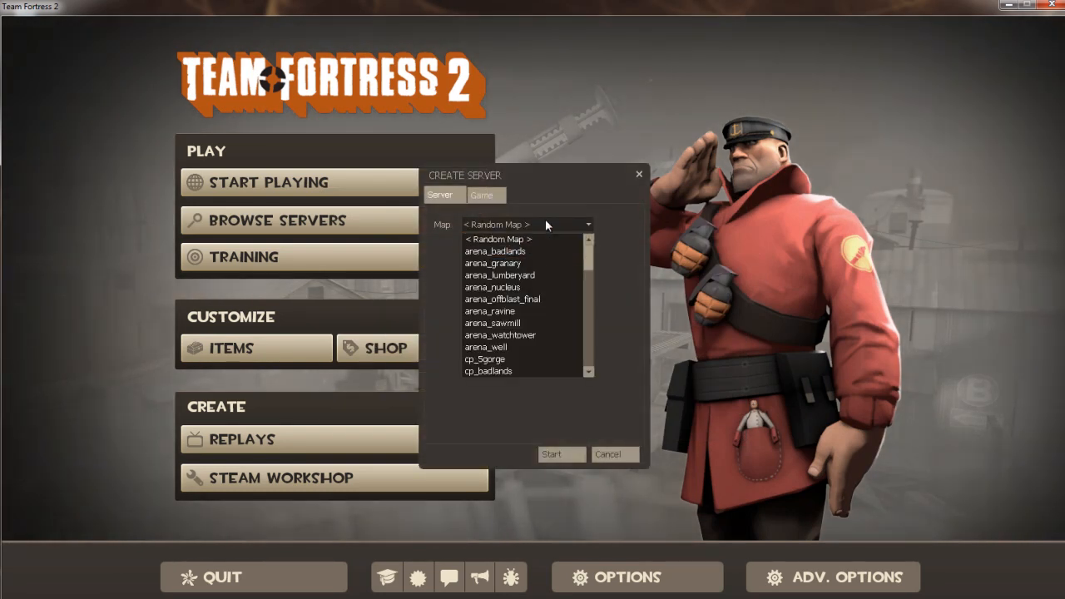
pyautogui.click(484, 195)
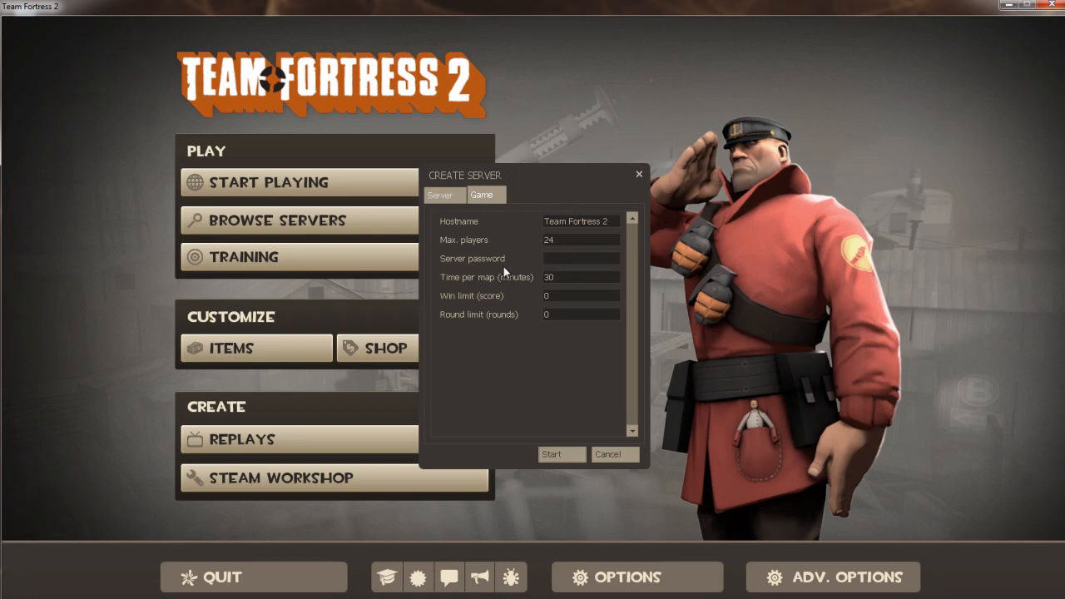
pyautogui.click(580, 258)
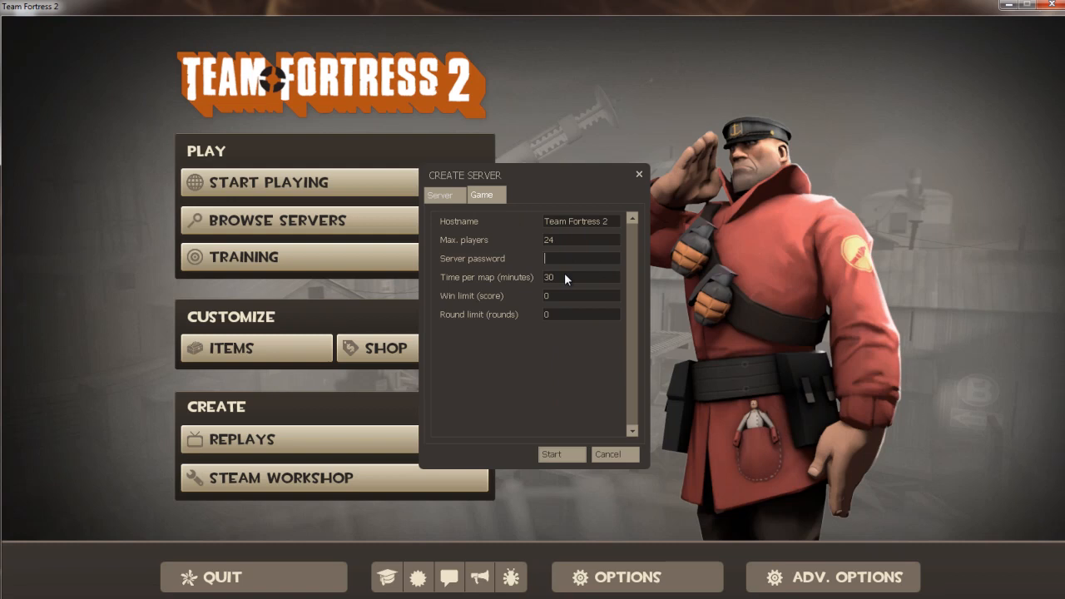
pyautogui.click(561, 454)
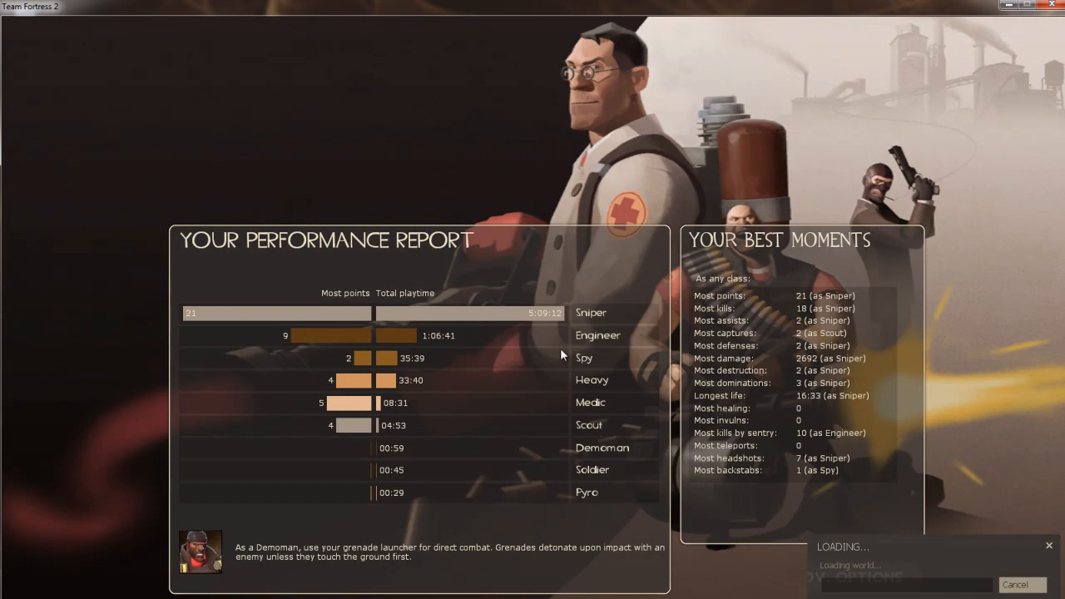
pyautogui.moveTo(154, 468)
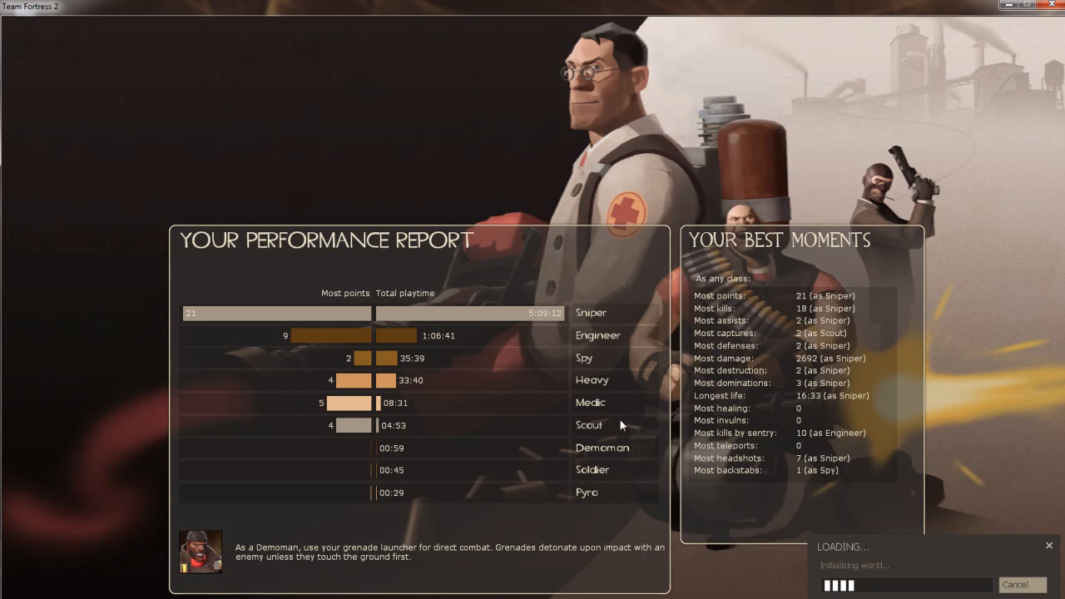
pyautogui.moveTo(552, 312)
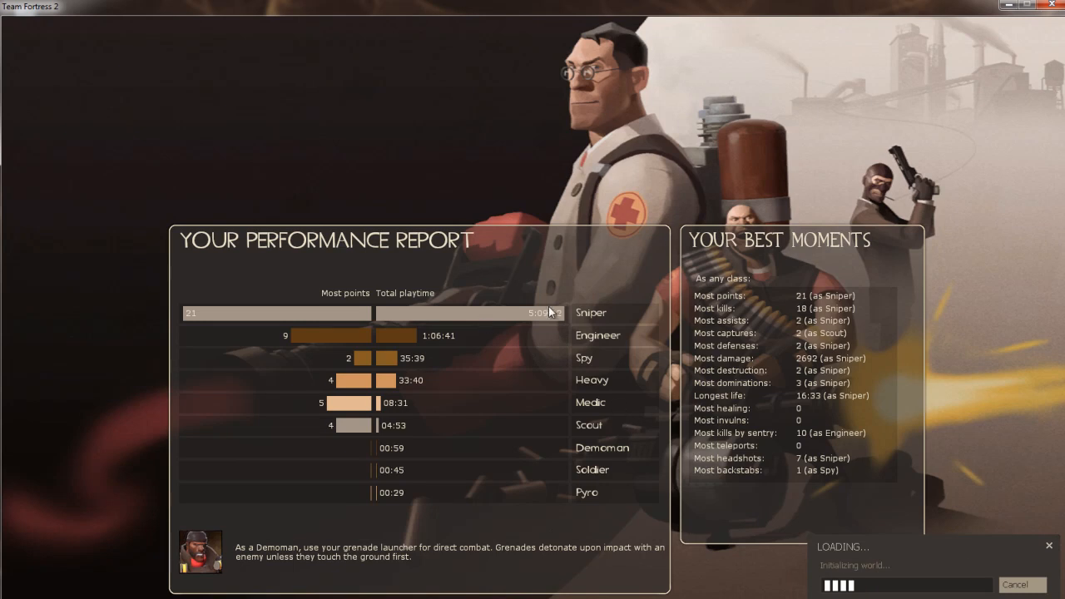
pyautogui.moveTo(683, 426)
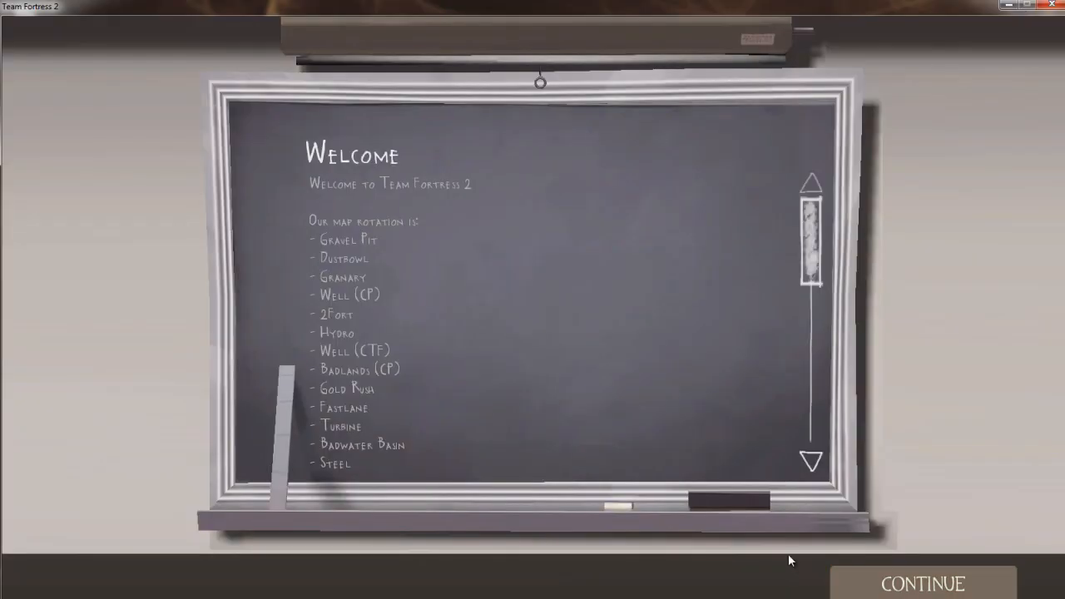
pyautogui.moveTo(744, 400)
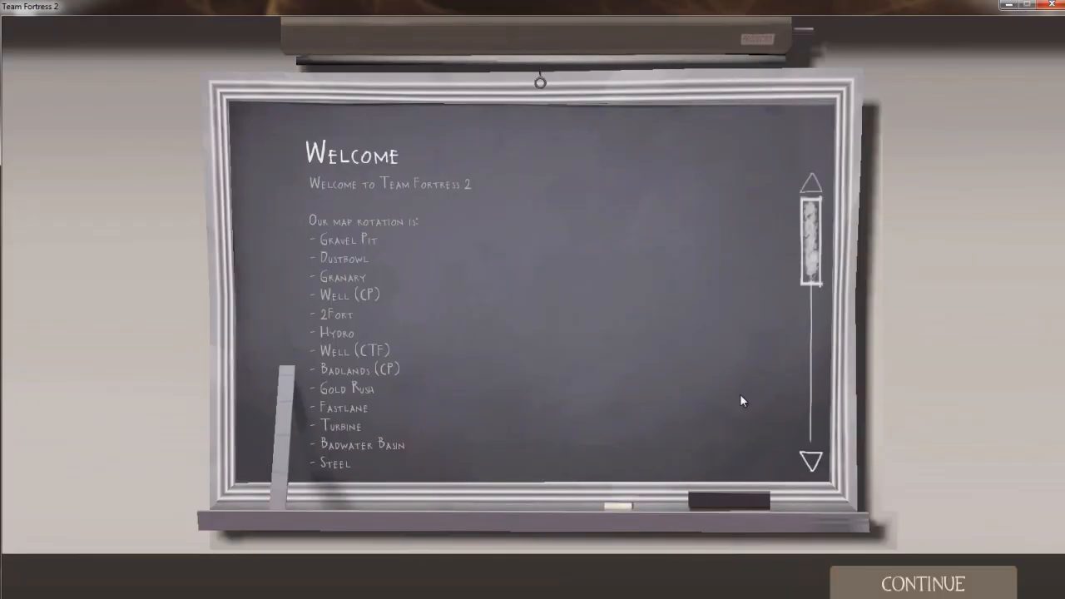
pyautogui.moveTo(694, 318)
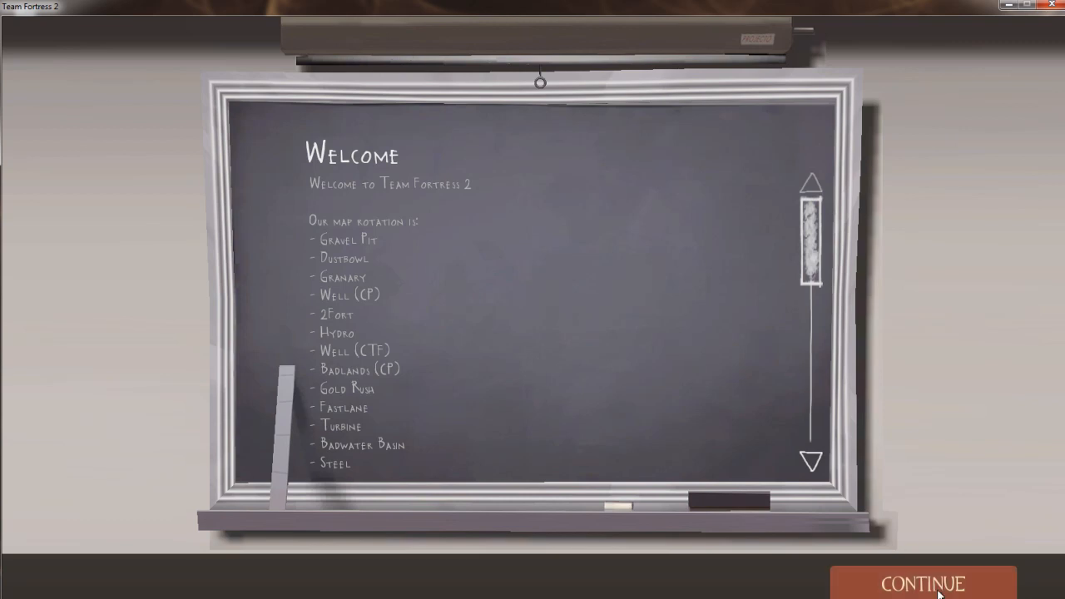
# - Continue past the MOTD chalkboard and skip the intro movie
pyautogui.click(922, 583)
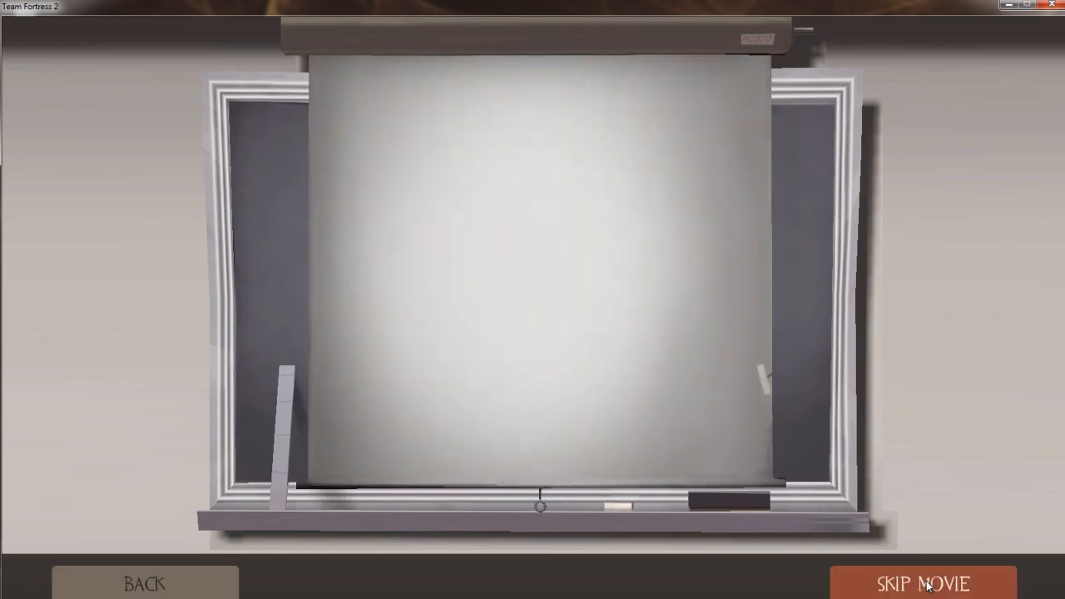
pyautogui.click(923, 583)
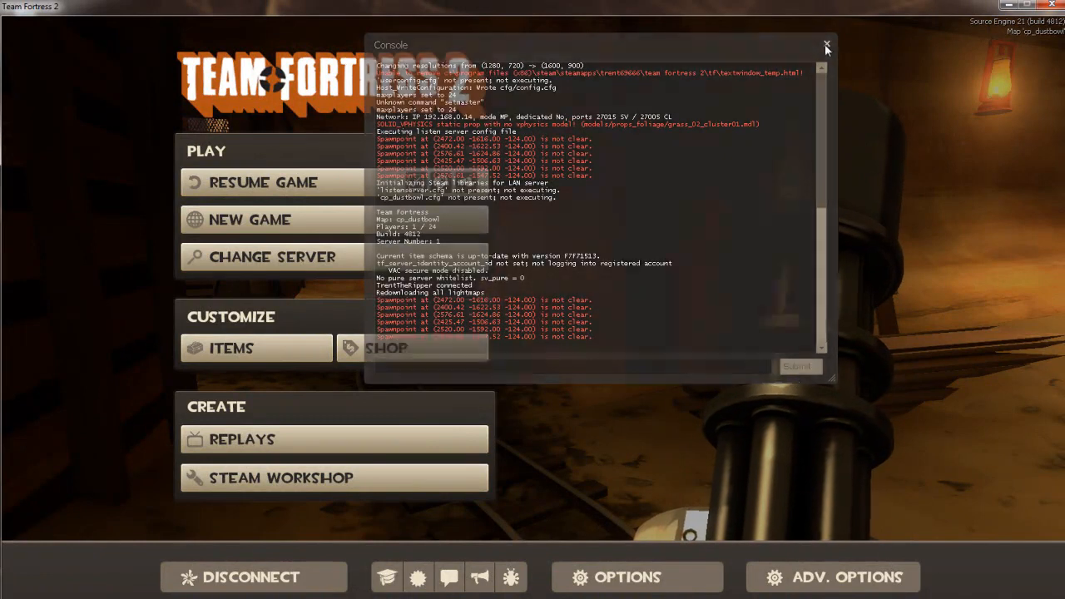
pyautogui.click(833, 577)
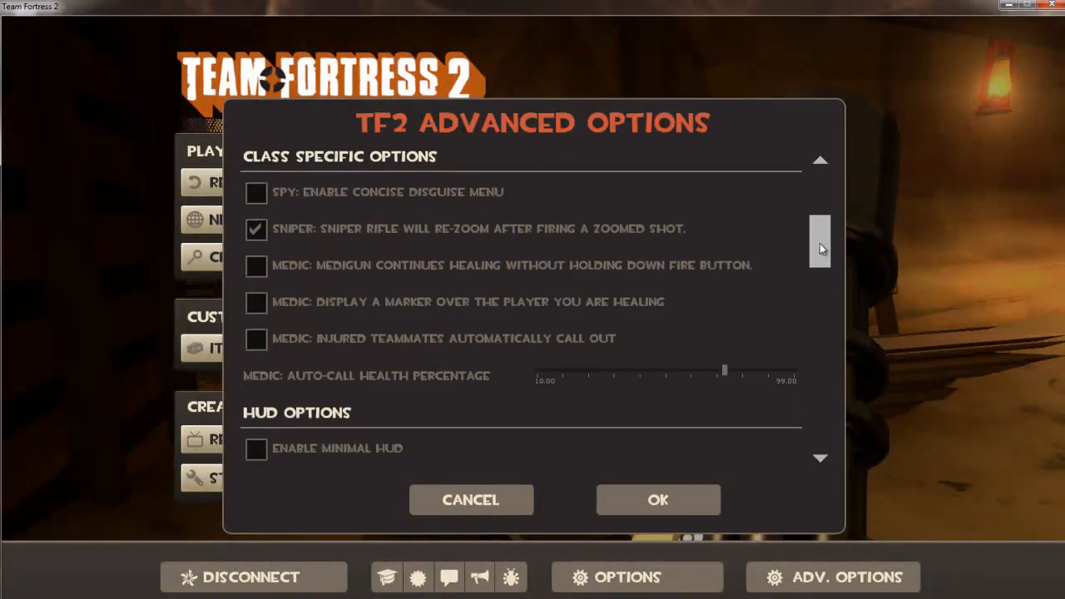
pyautogui.scroll(-3)
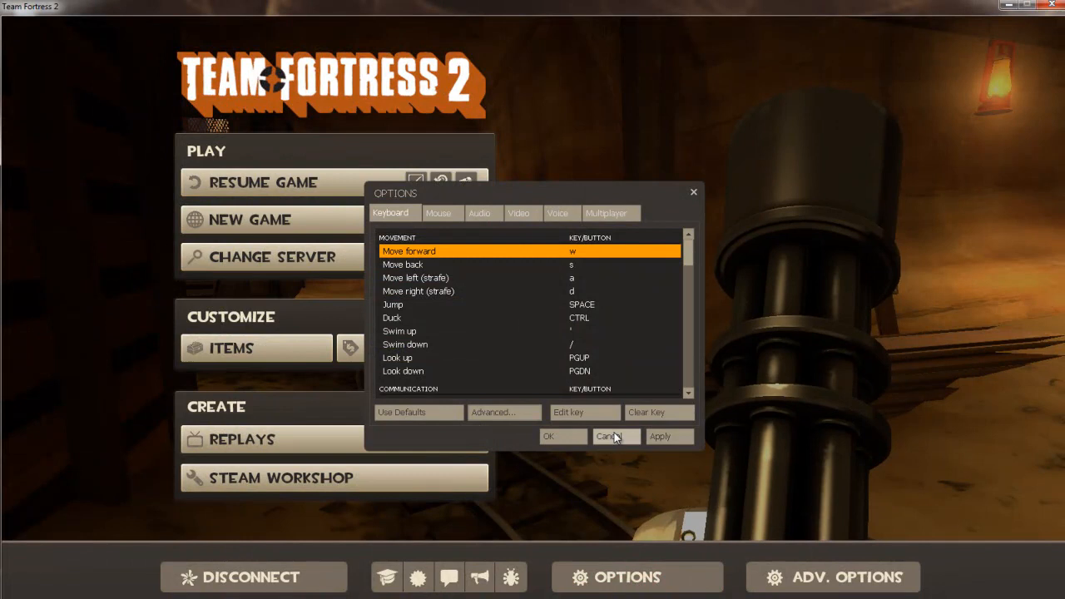
pyautogui.click(502, 412)
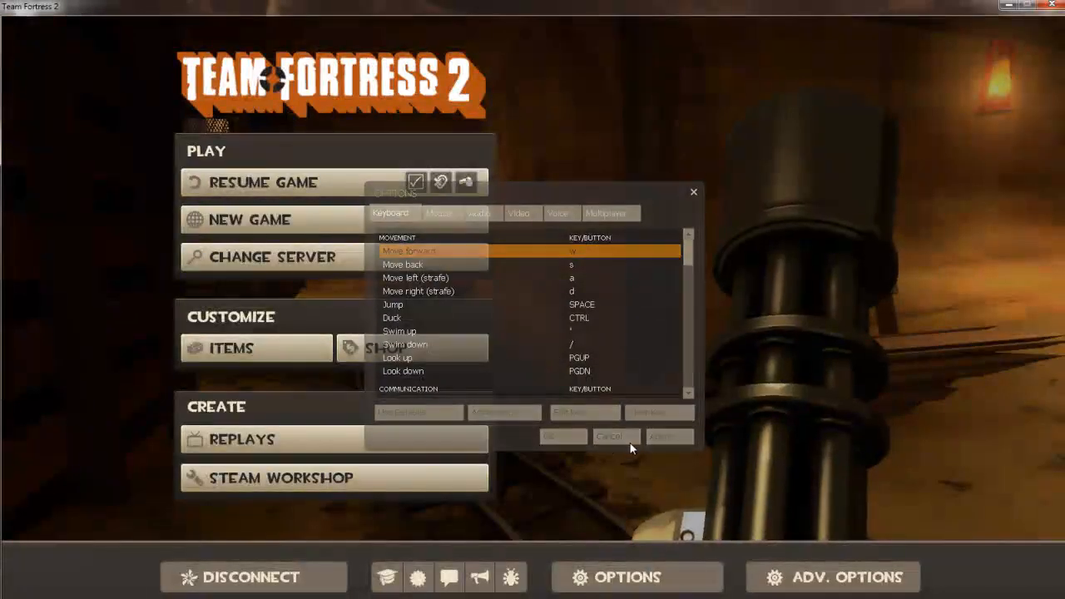
pyautogui.click(610, 437)
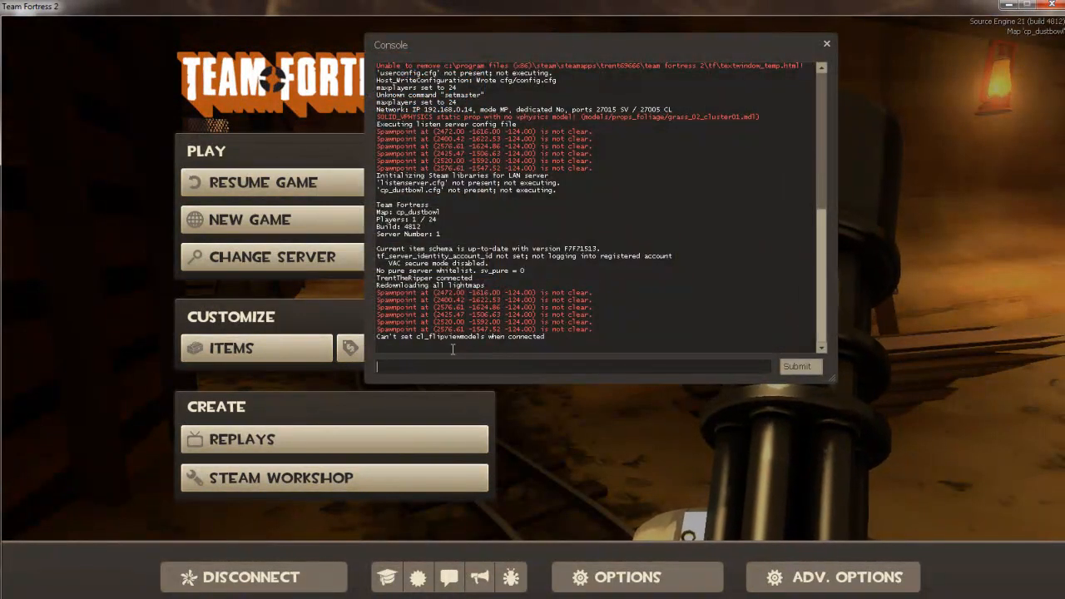
pyautogui.moveTo(664, 328)
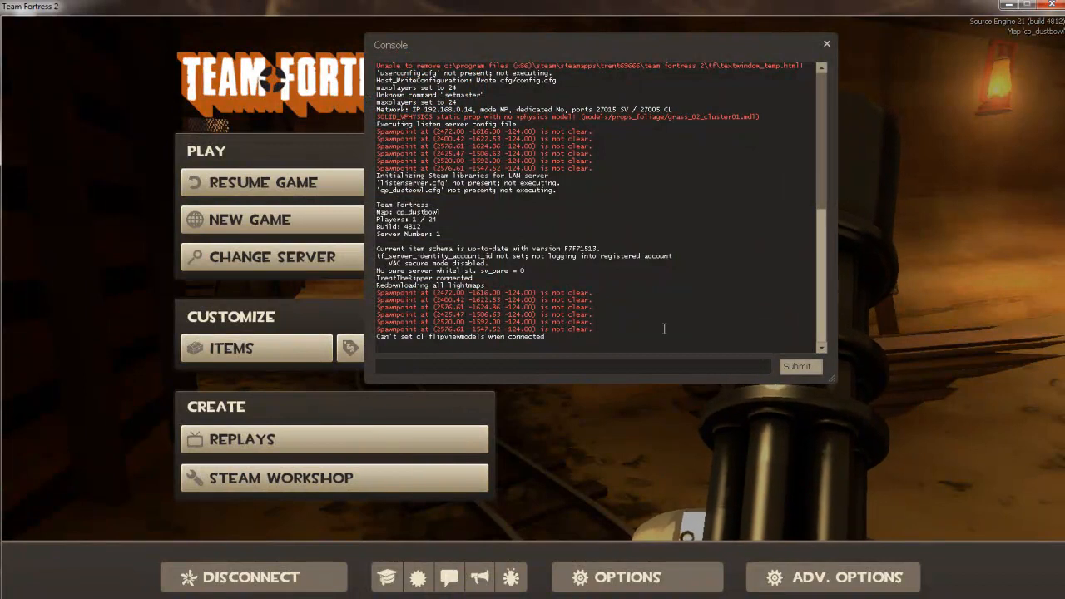
# - Enter sv_lan 0, then attempt map_ctf2fort-style commands that the console rejects
pyautogui.write('sv')
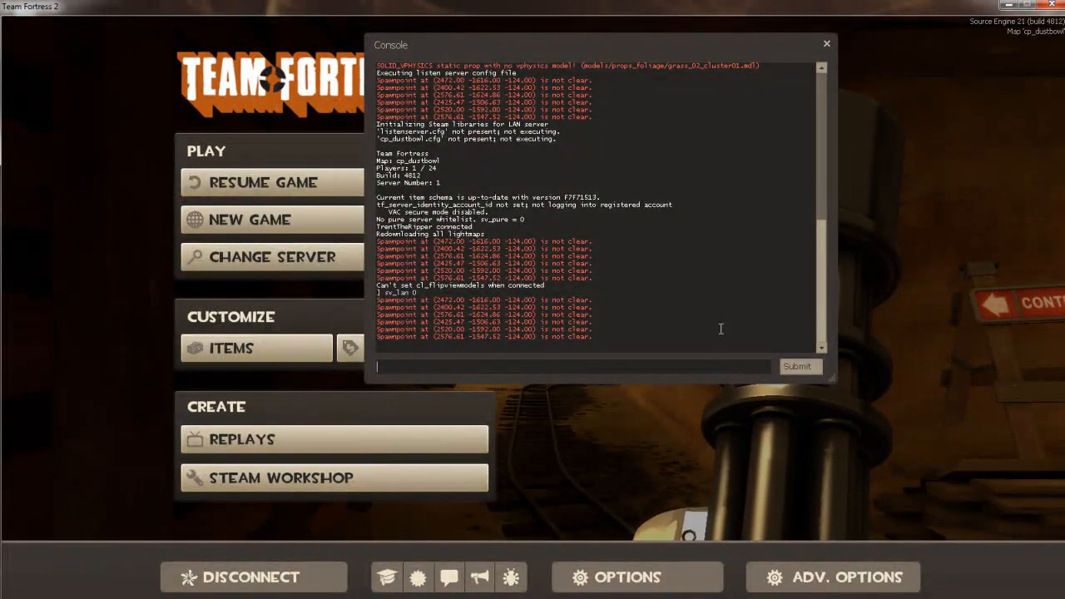
pyautogui.write('map_')
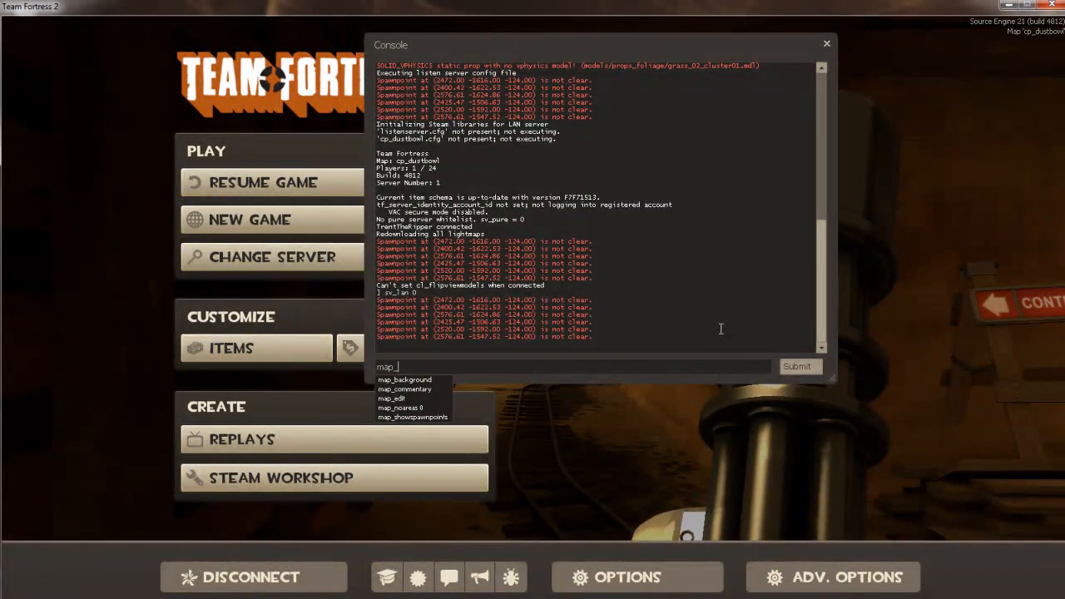
pyautogui.write('ctf')
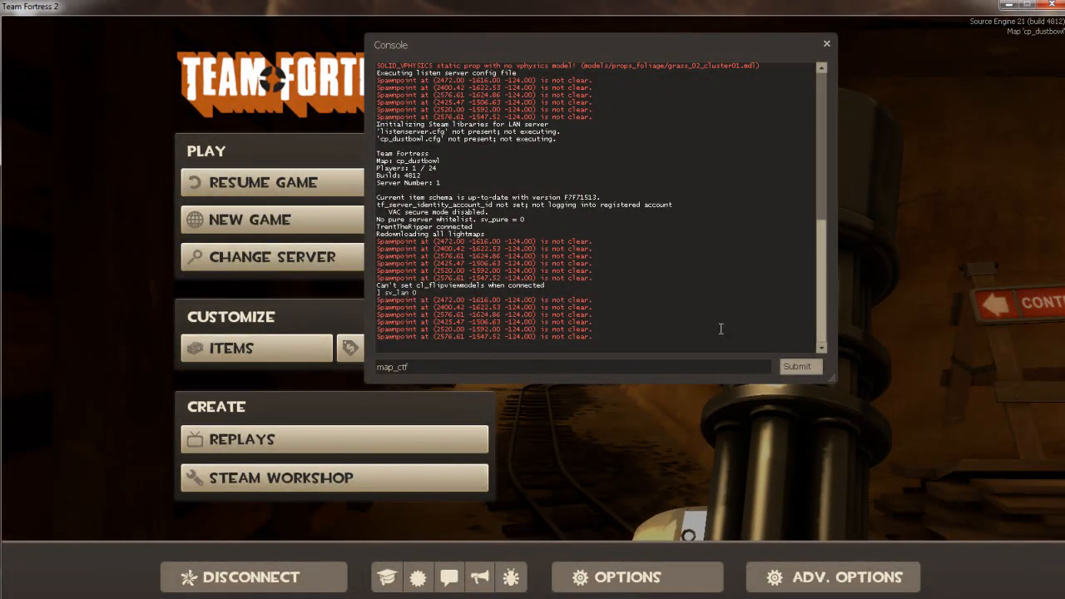
pyautogui.write('2fort')
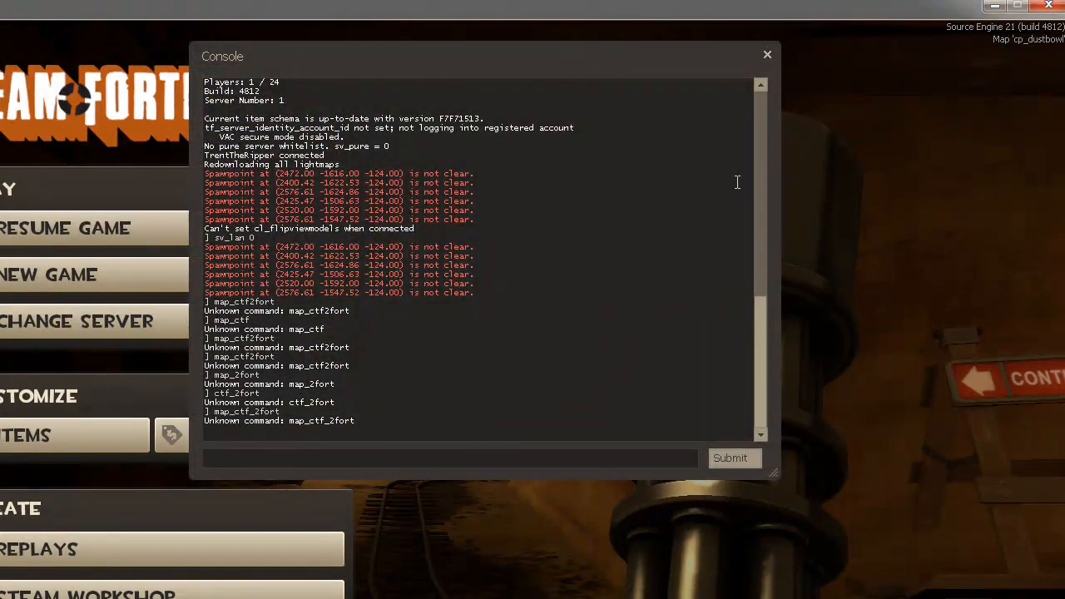
# - Enter 'map ctf_2fort' in the console to load the 2fort map
pyautogui.click(449, 458)
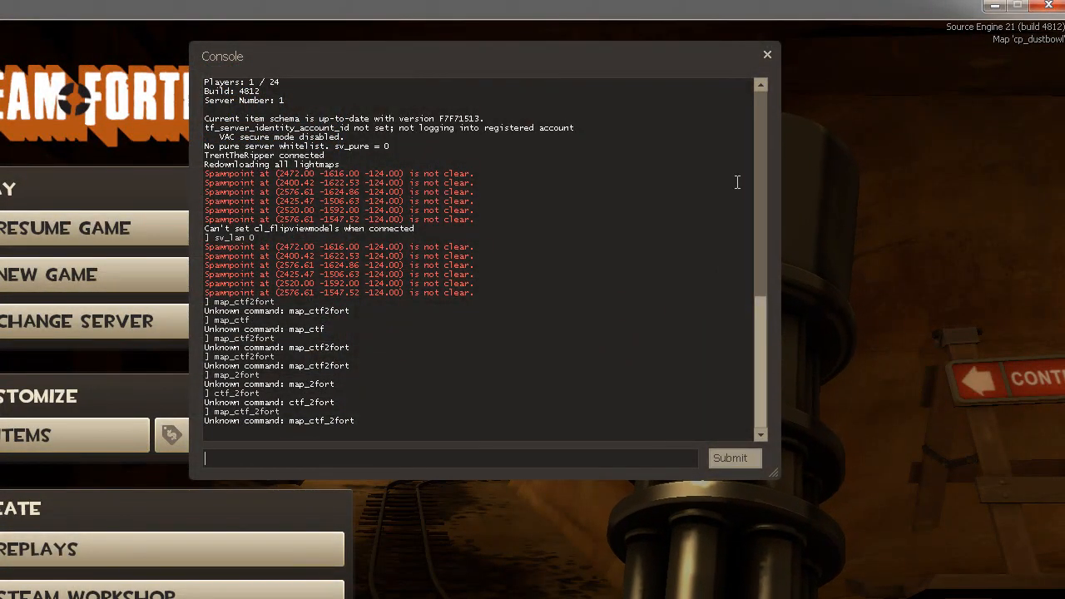
pyautogui.write('m')
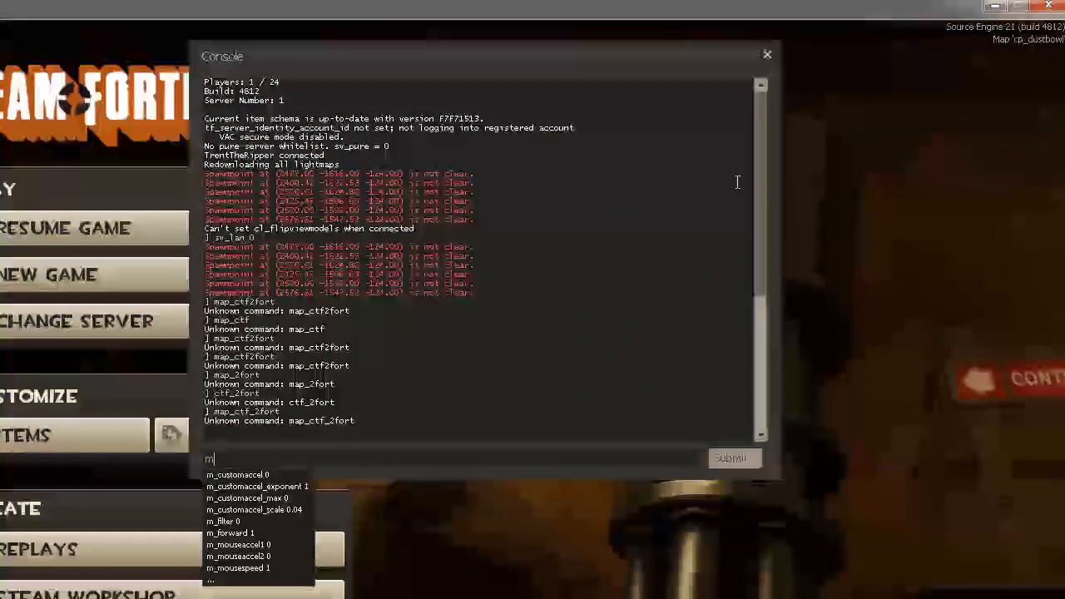
pyautogui.write('ap')
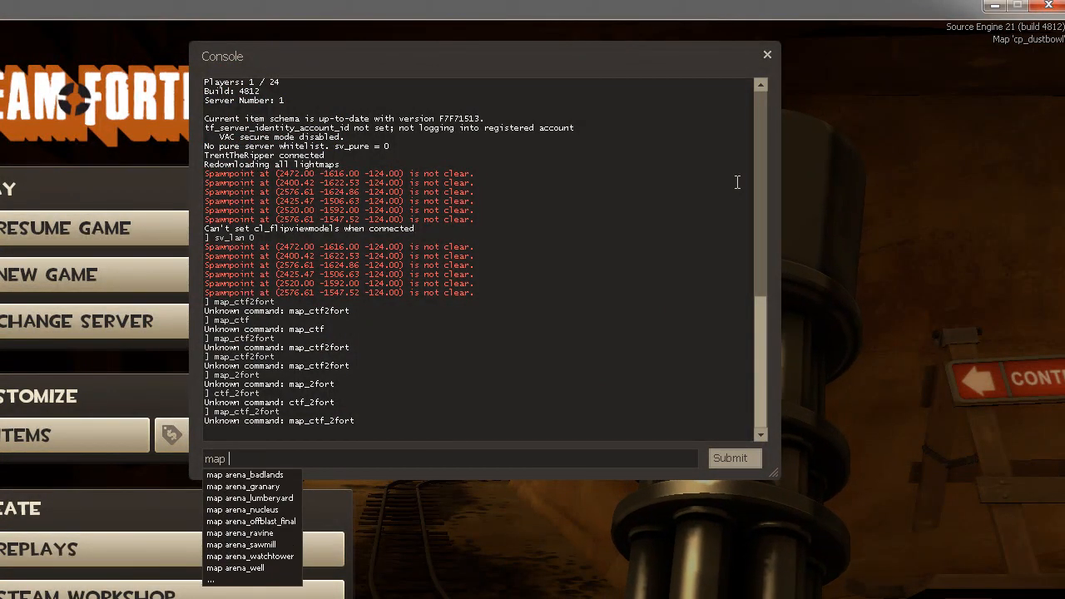
pyautogui.write('ctf_')
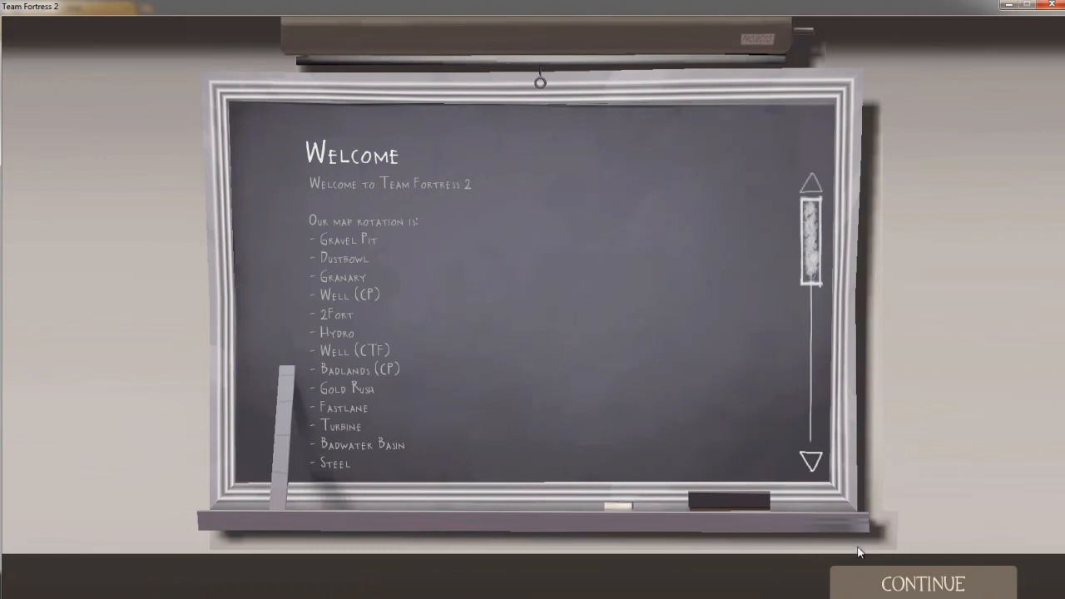
# - Continue past the ctf_2fort welcome board and skip the class intro movie
pyautogui.click(923, 582)
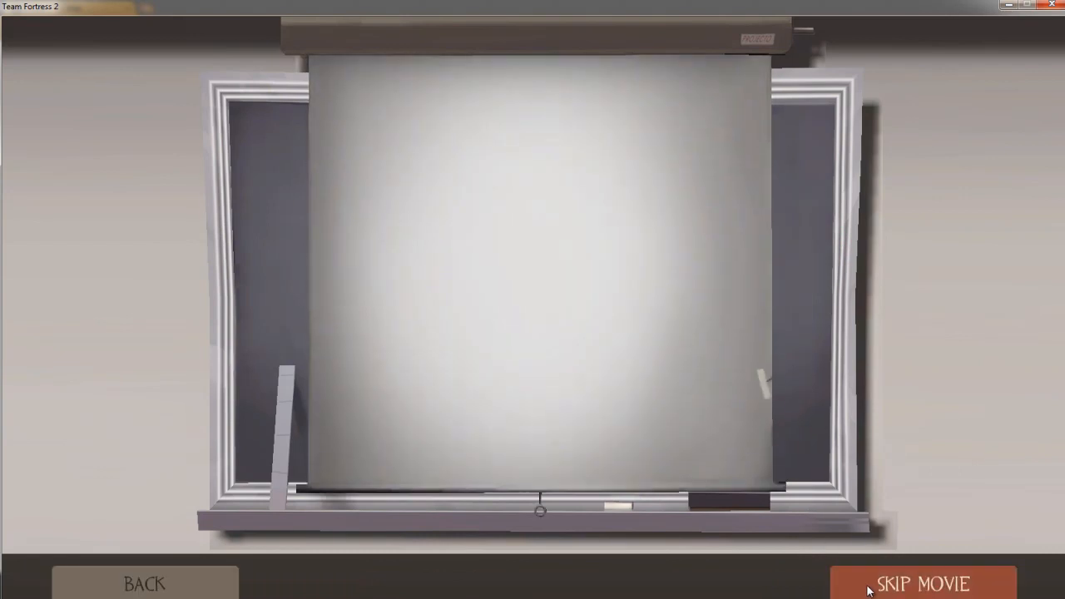
pyautogui.click(923, 582)
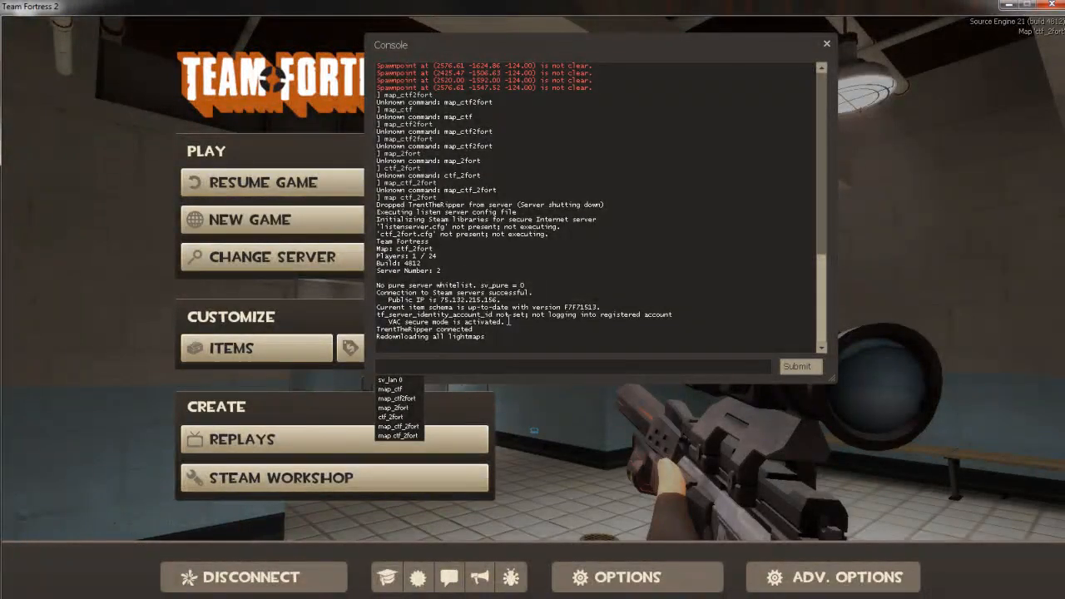
# - Type connect in the console, close the console, and resume the game on ctf_2fort
pyautogui.write('connect')
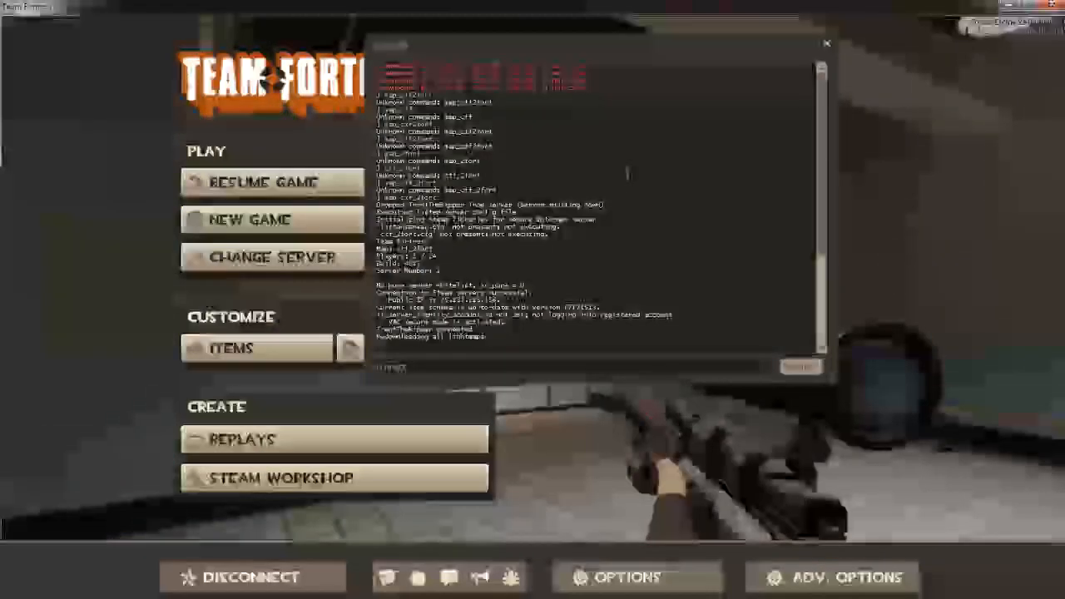
pyautogui.write('conn')
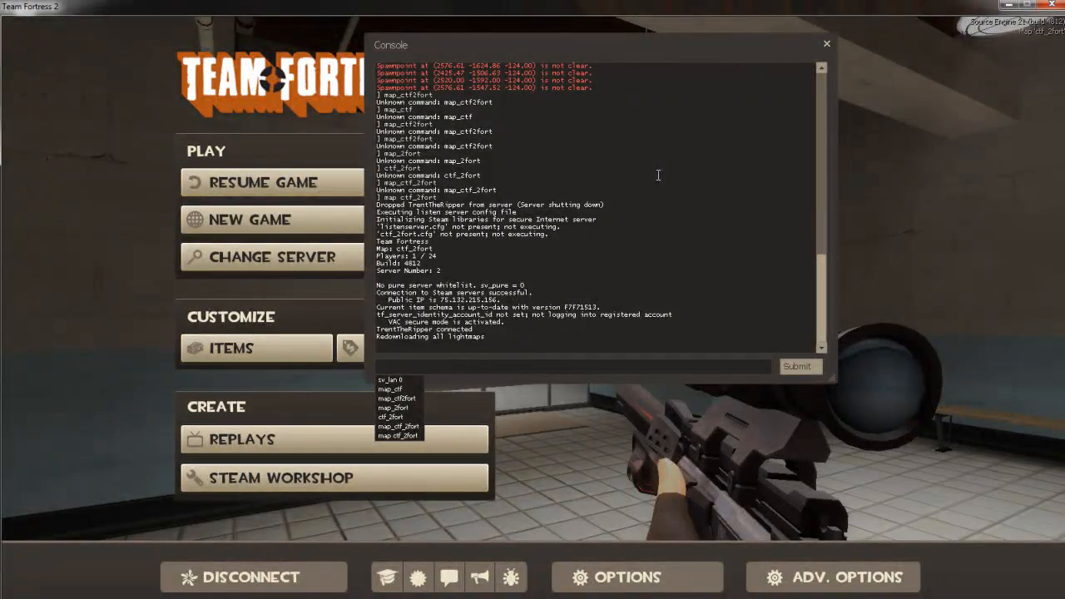
pyautogui.click(826, 44)
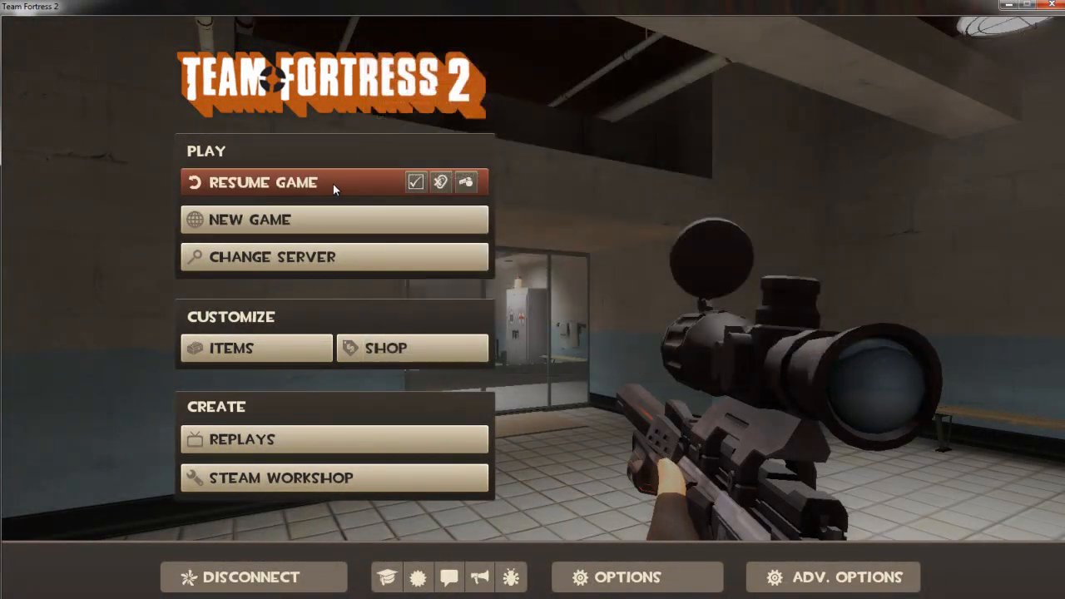
pyautogui.click(262, 182)
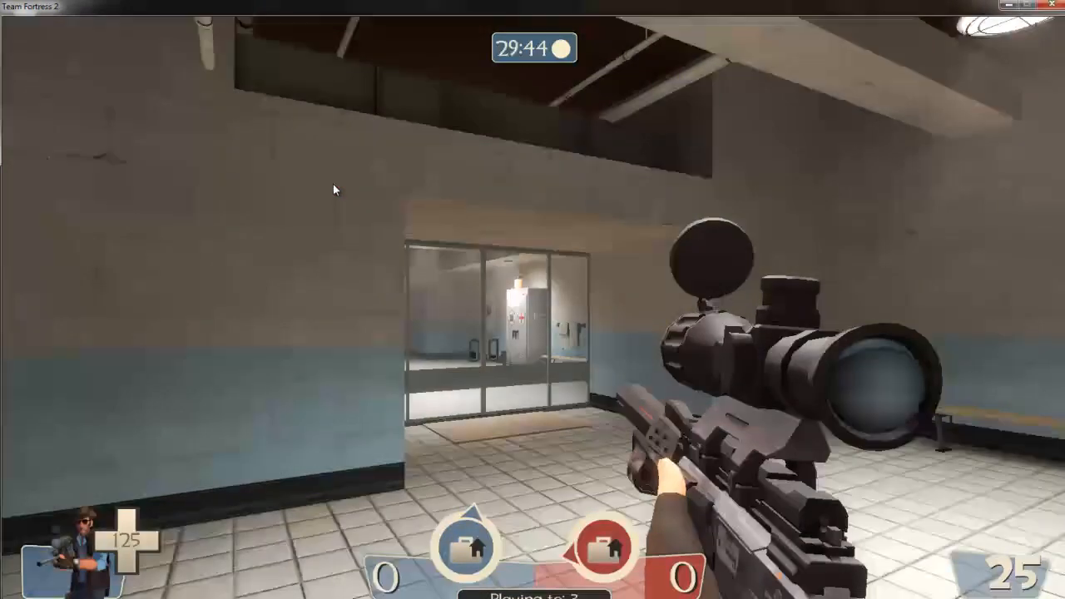